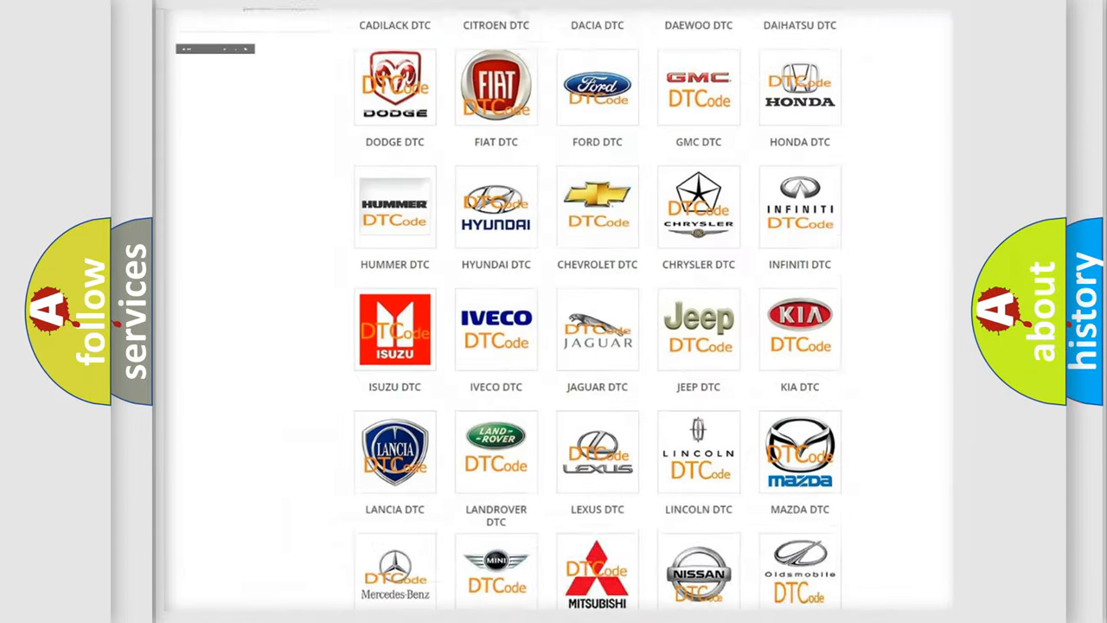
# Select the Saturn logo in the DTC catalogue and skim its trouble code list
pyautogui.scroll(3)
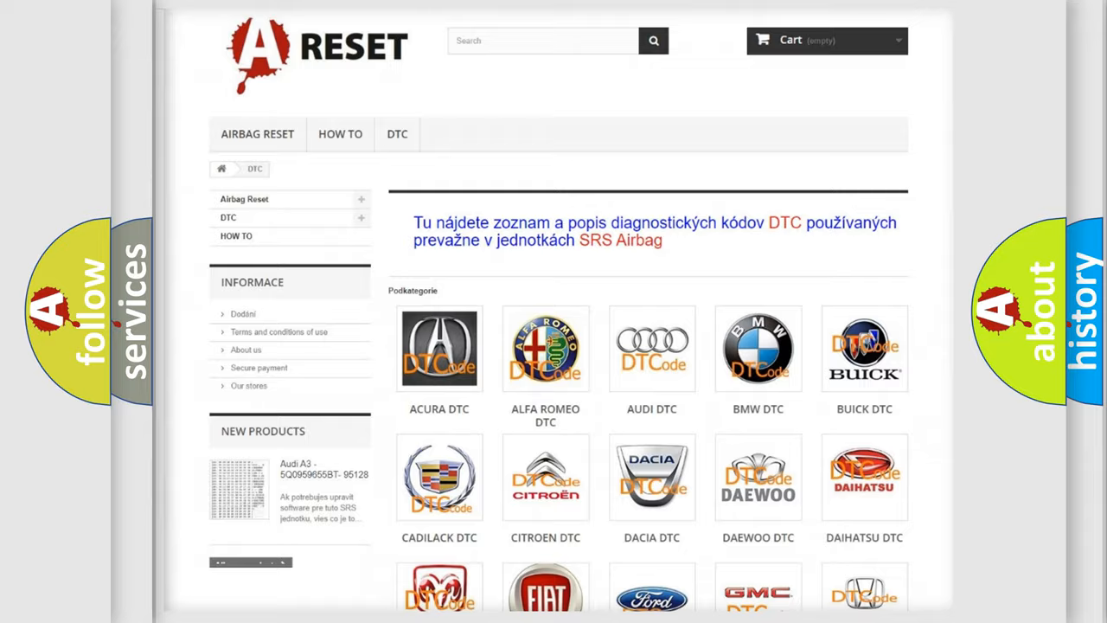
pyautogui.scroll(-3)
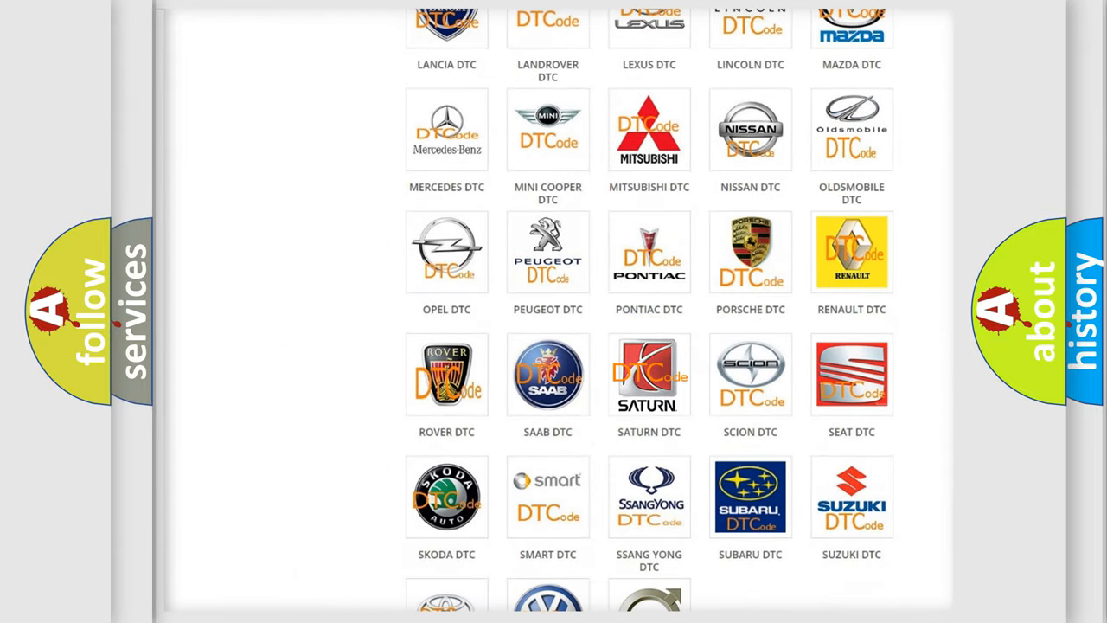
pyautogui.click(648, 373)
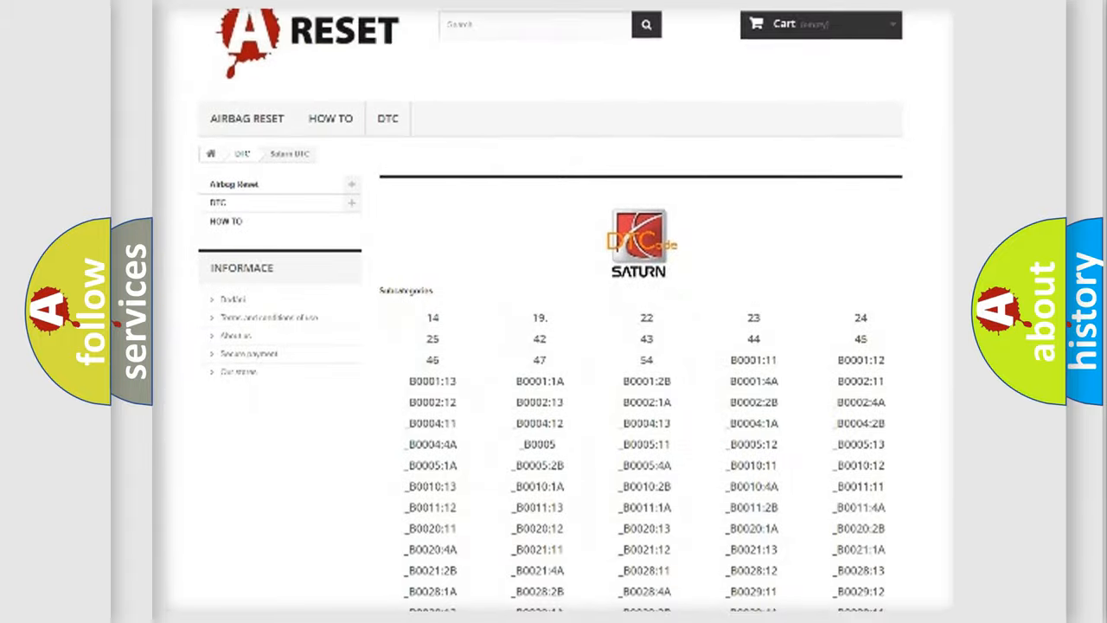
pyautogui.scroll(-3)
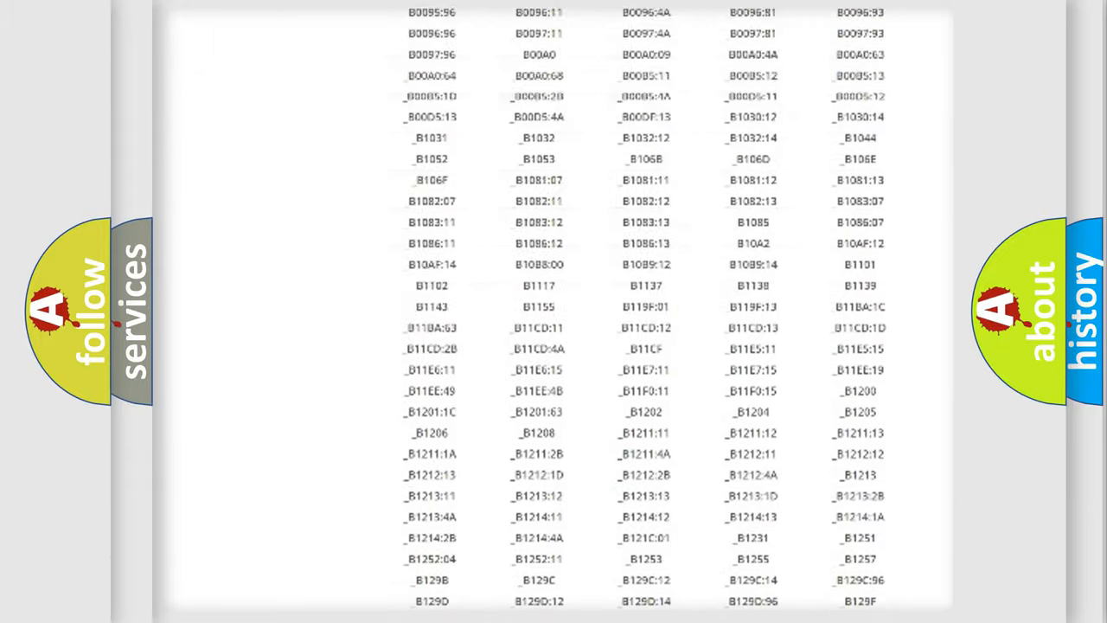
pyautogui.scroll(3)
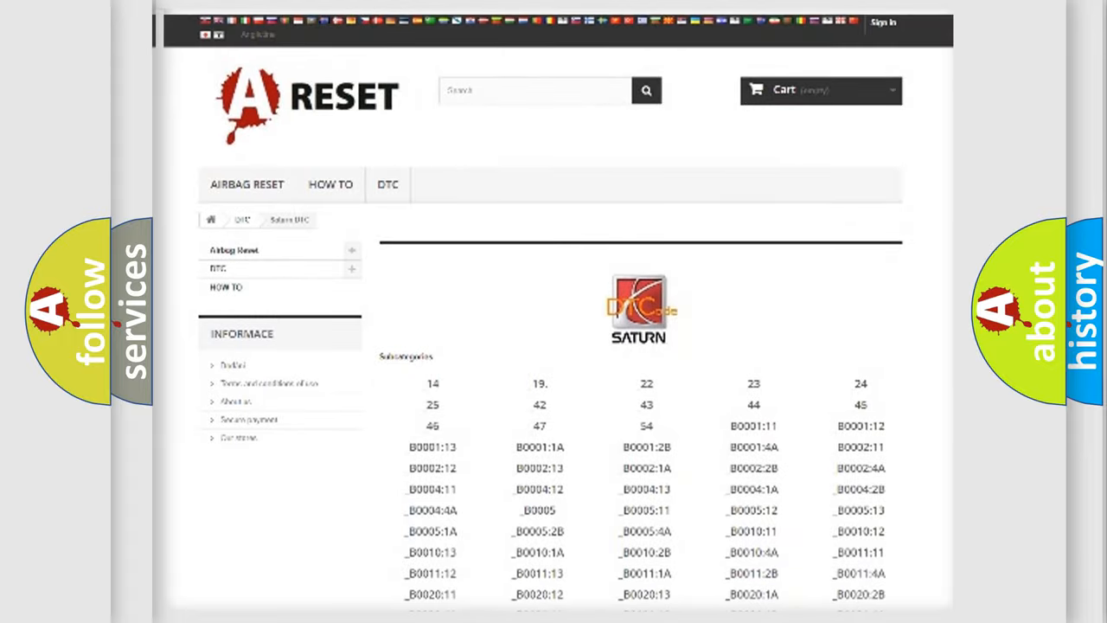